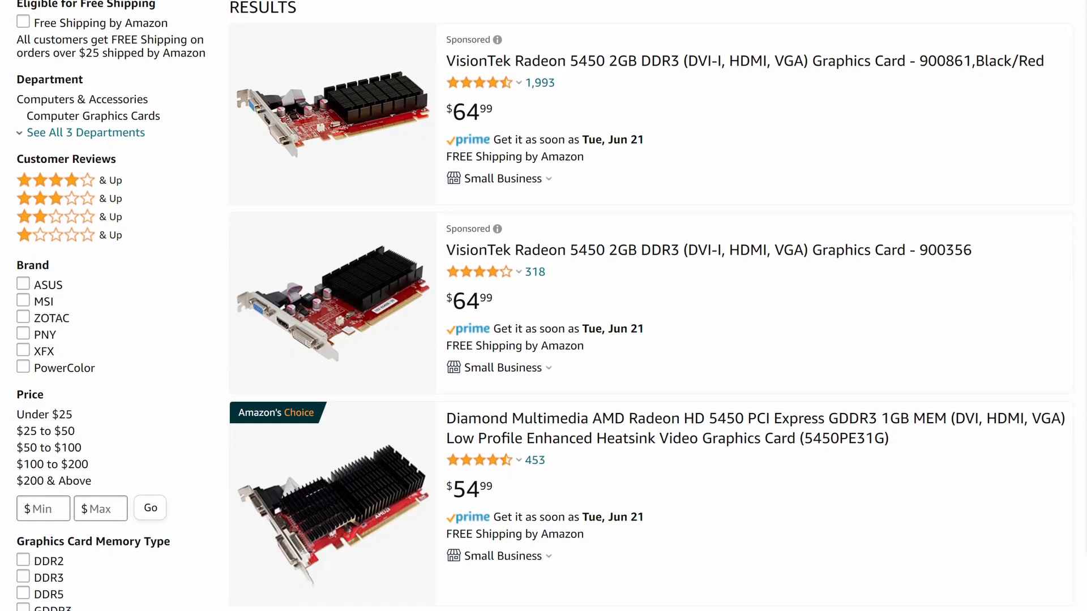
Scroll amd.com and go to the Drivers & Support page.
scroll(down, 3)
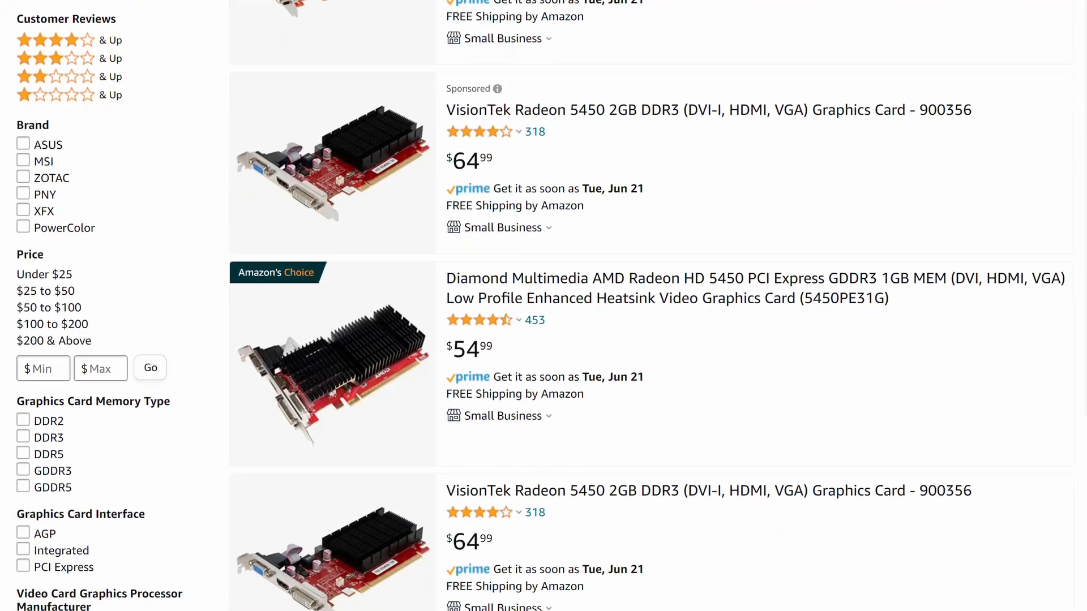
scroll(down, 3)
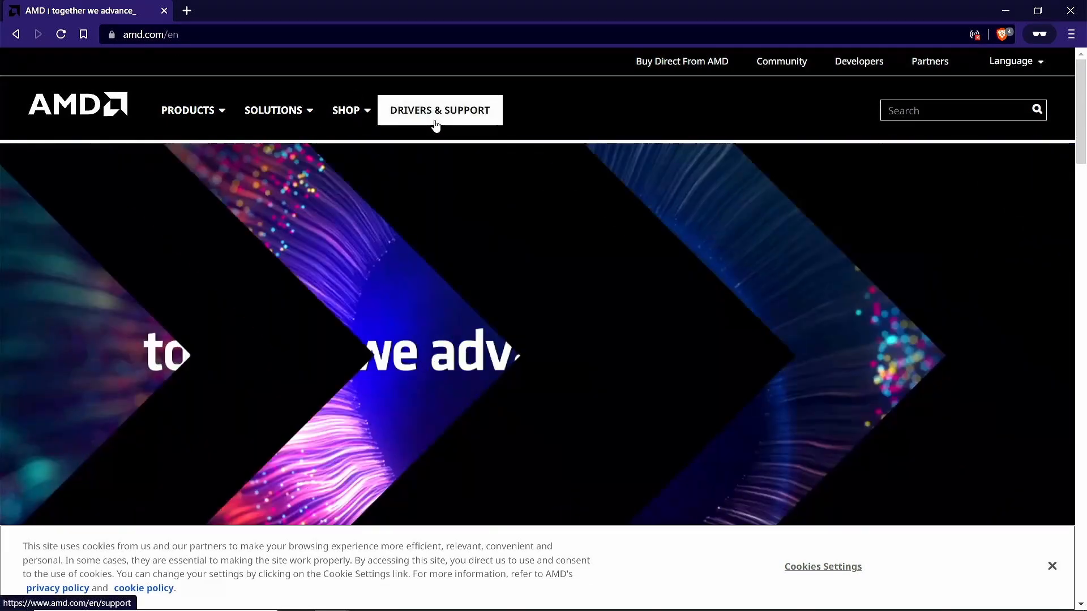
click(439, 109)
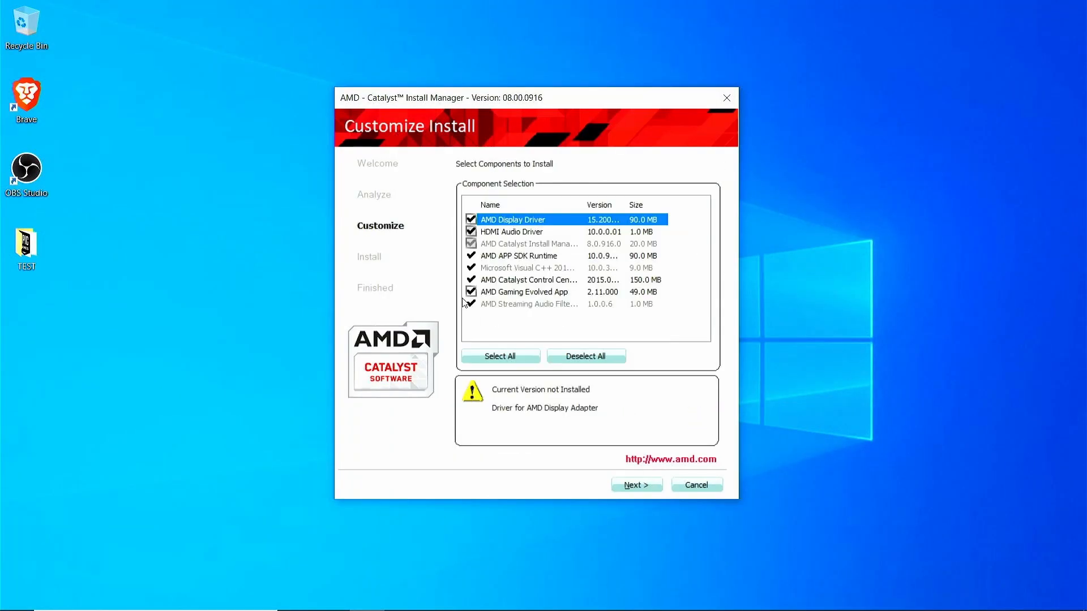
Accept the listed Catalyst components and continue to the next install step.
click(635, 485)
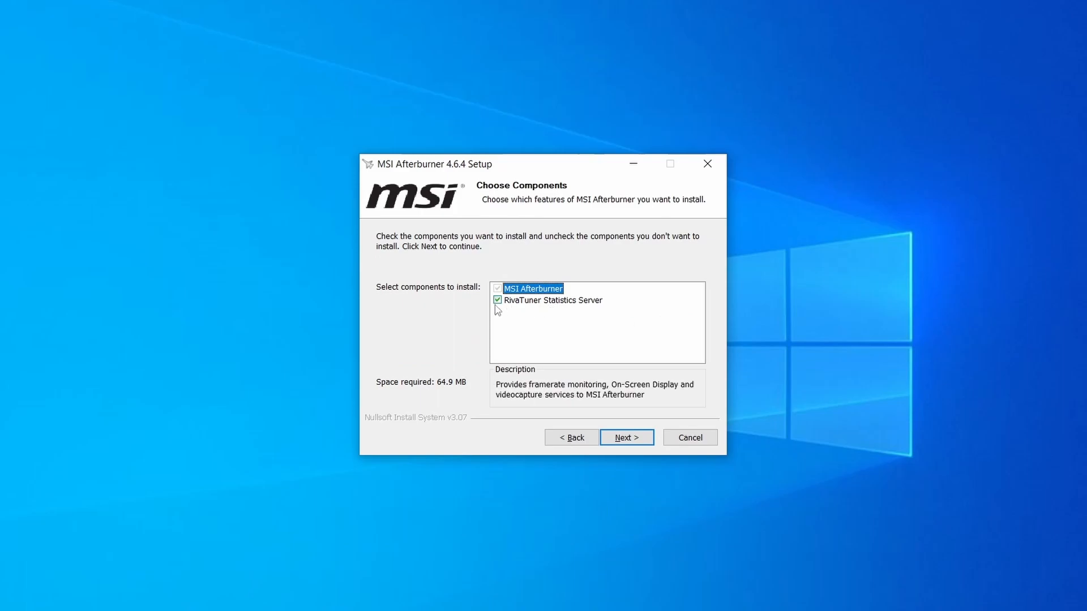
Include RivaTuner Statistics Server alongside Afterburner in the setup components.
click(626, 437)
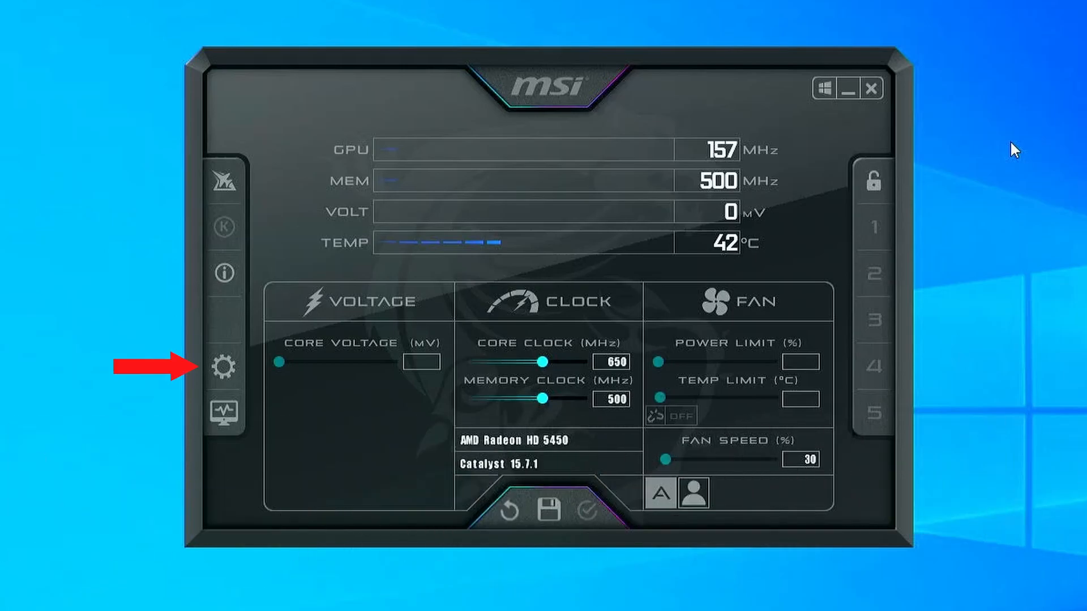
Bring up Afterburner's Settings dialog for the Radeon HD 5450.
click(223, 365)
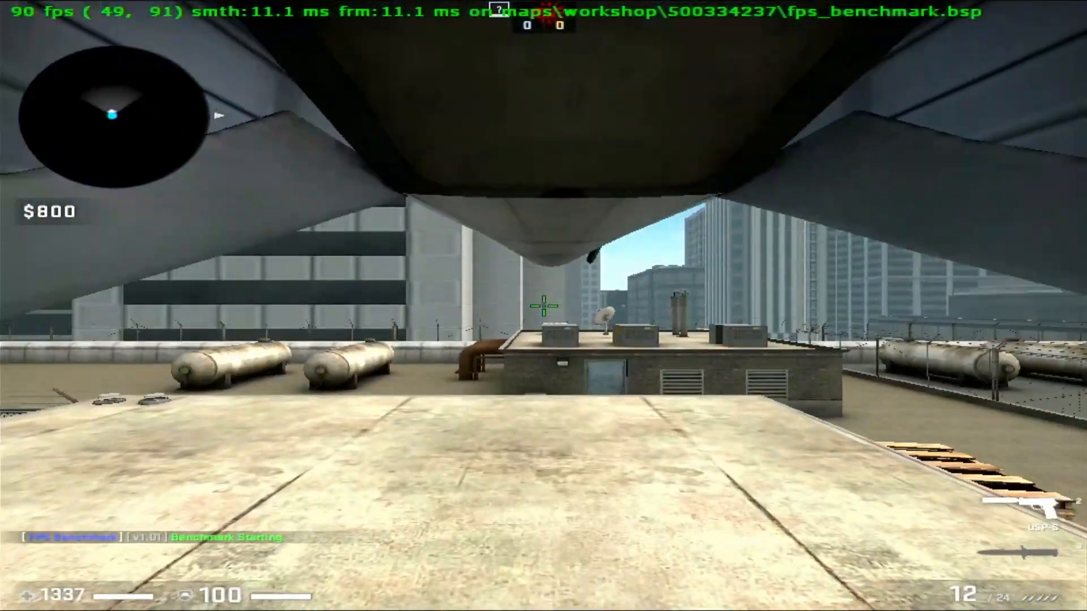
mouse_move(543, 306)
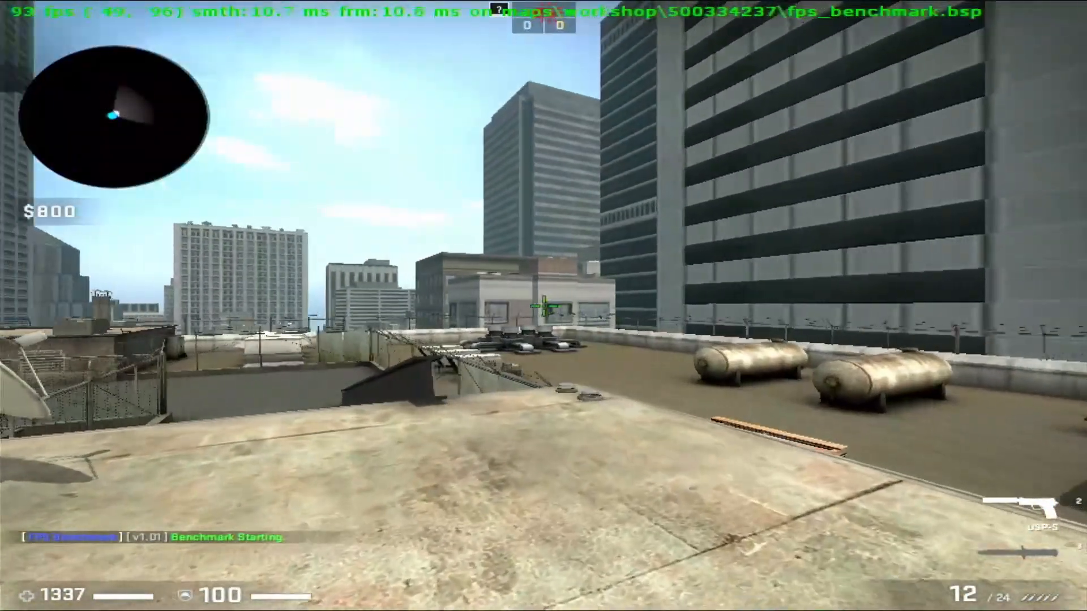